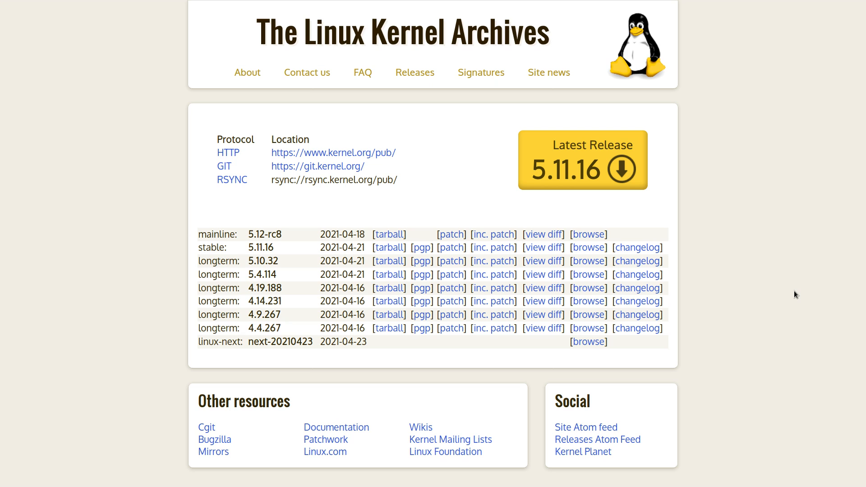
mouse_move(569, 250)
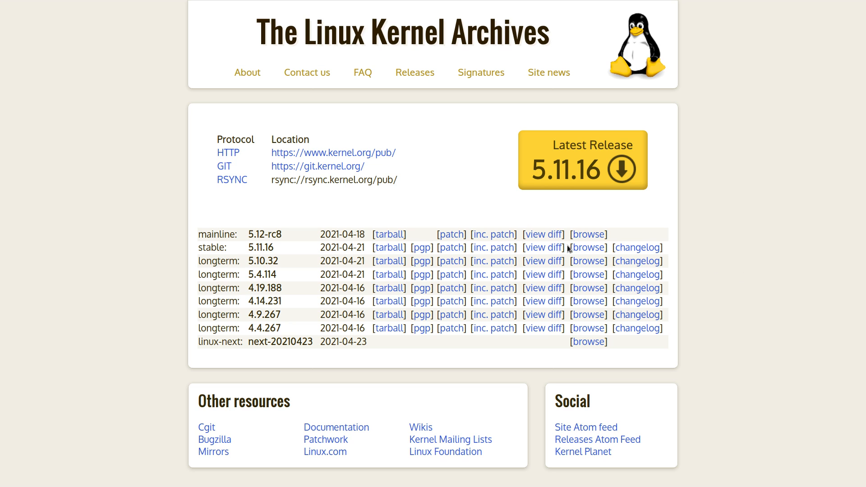
mouse_move(426, 86)
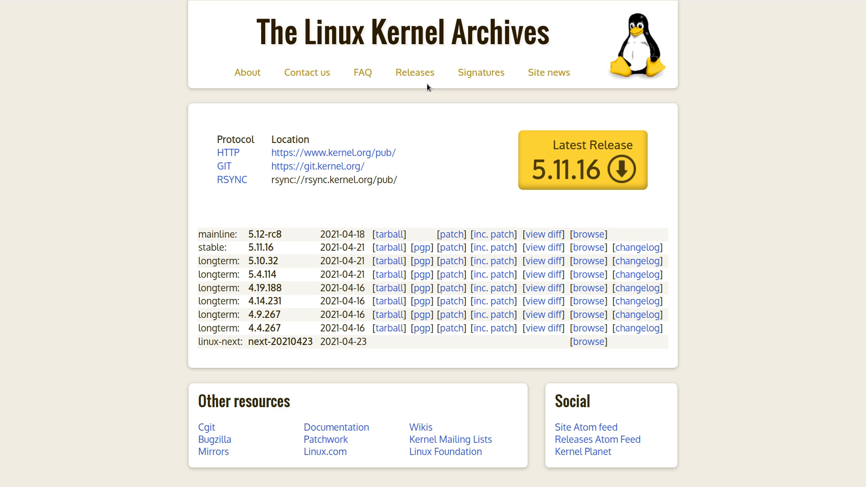
mouse_move(415, 73)
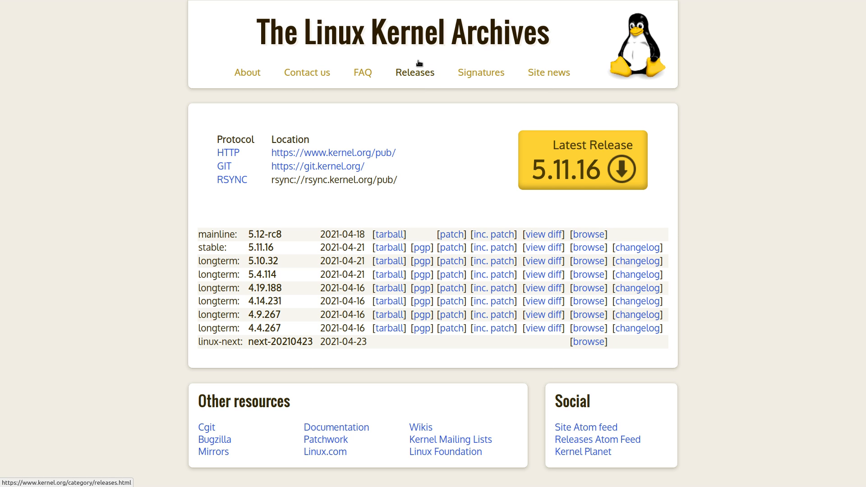
Switch to the Redox OS tab and scroll to the feature bullets and Orbital screenshot.
click(149, 8)
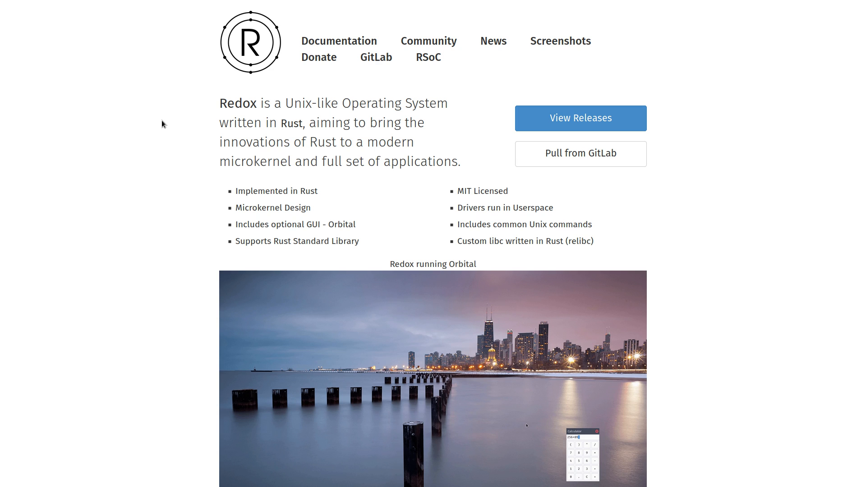
scroll(down, 3)
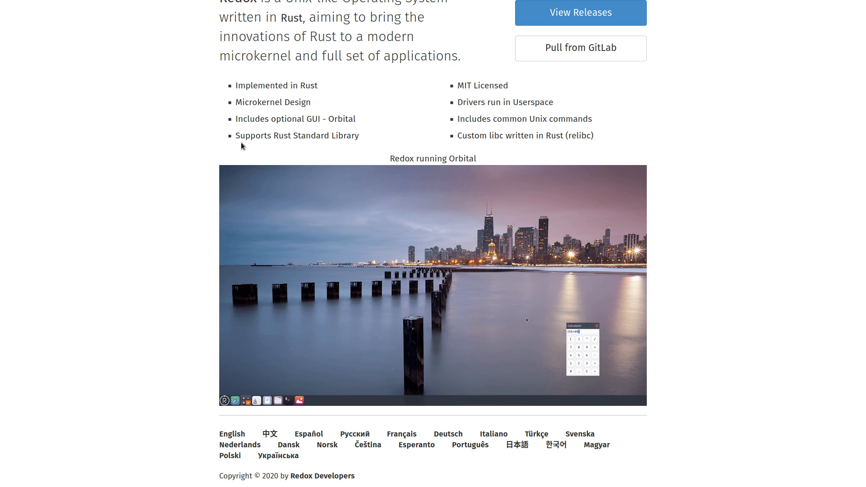
mouse_move(230, 135)
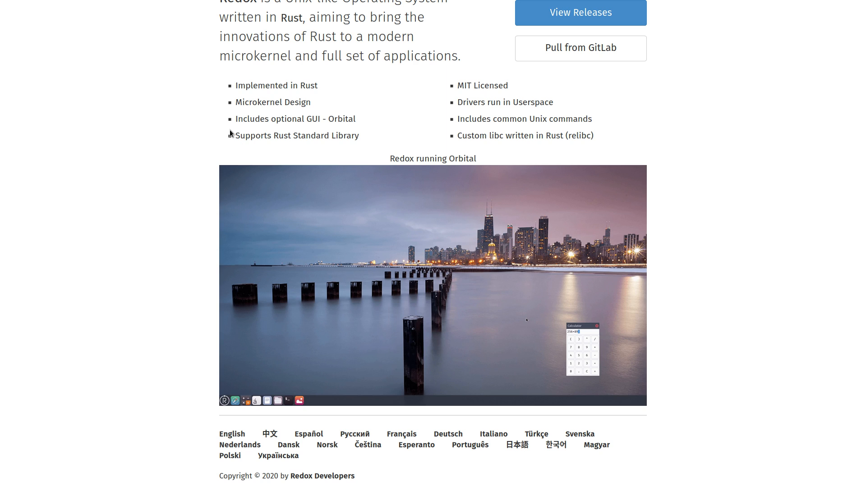
scroll(up, 3)
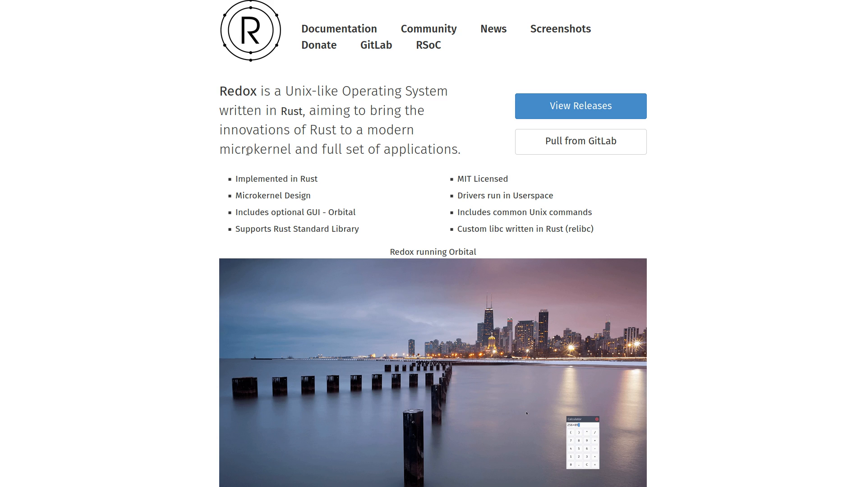
mouse_move(362, 96)
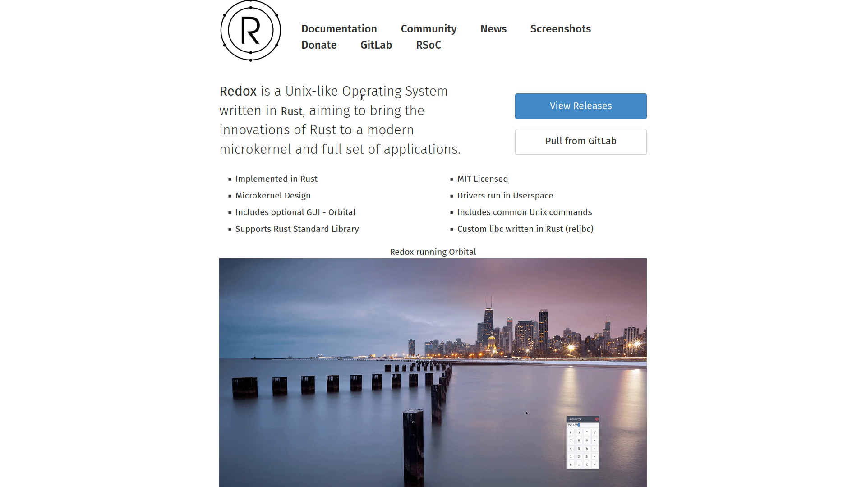
mouse_move(428, 29)
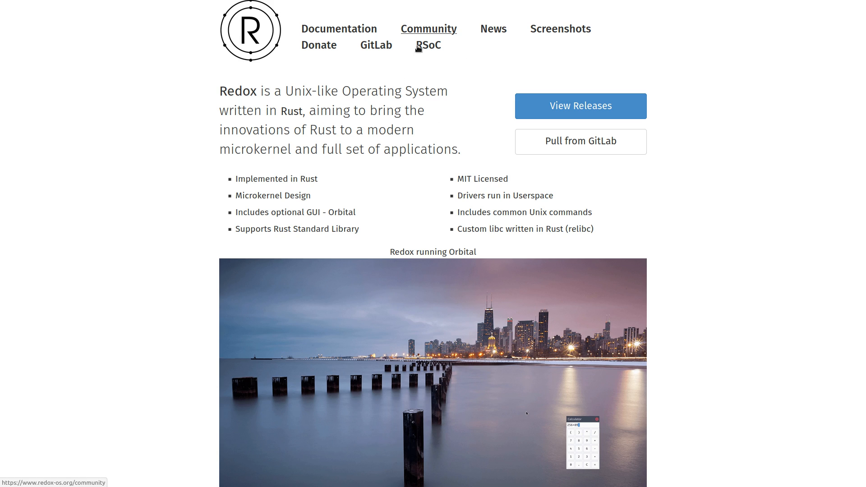
mouse_move(397, 114)
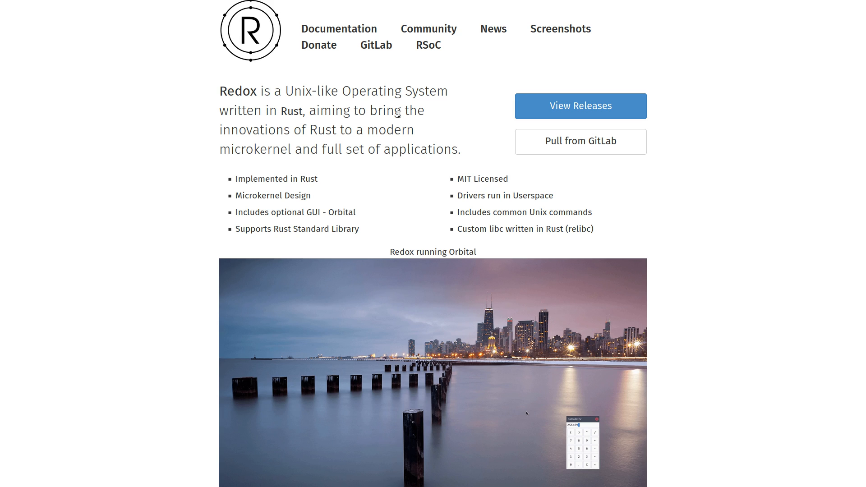
mouse_move(696, 176)
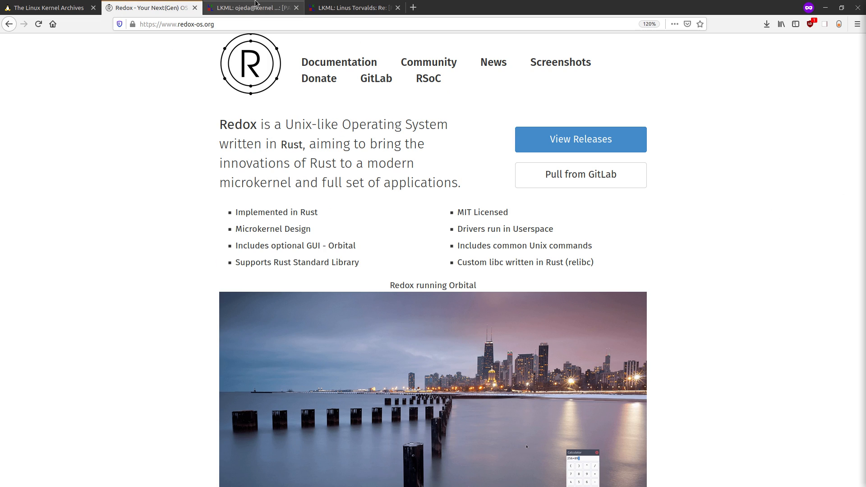
mouse_move(255, 7)
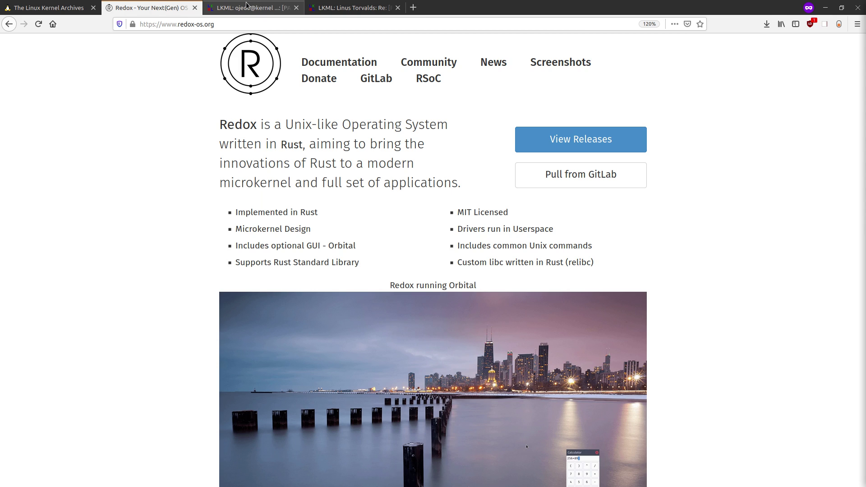
Scroll down the page toward the LKML Rust-support RFC content.
scroll(down, 3)
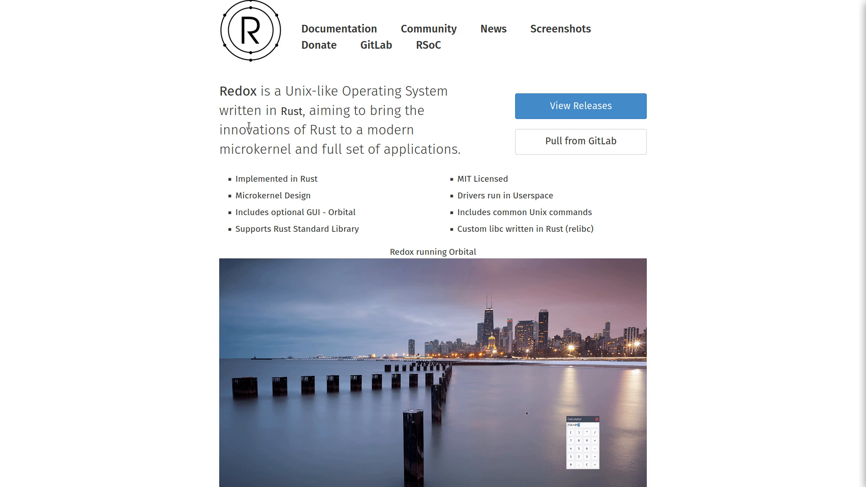
mouse_move(238, 121)
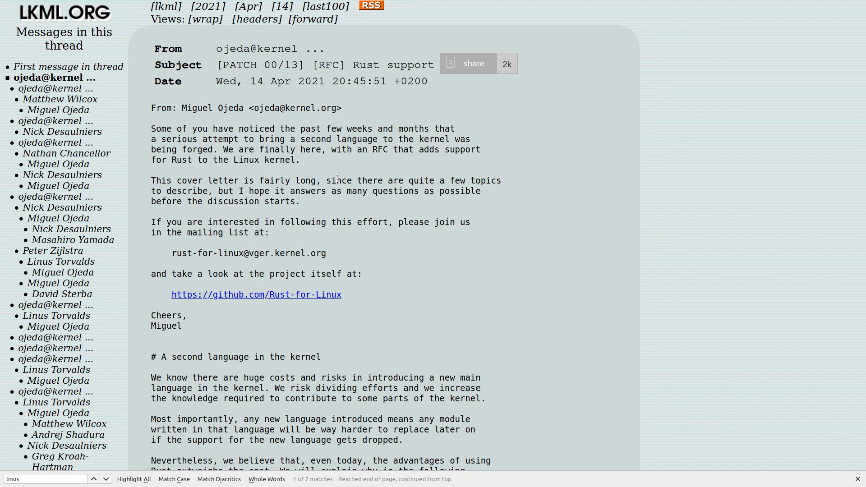
Scroll the RFC down to the 'Why Rust?' line about safe versus unsafe code.
scroll(down, 3)
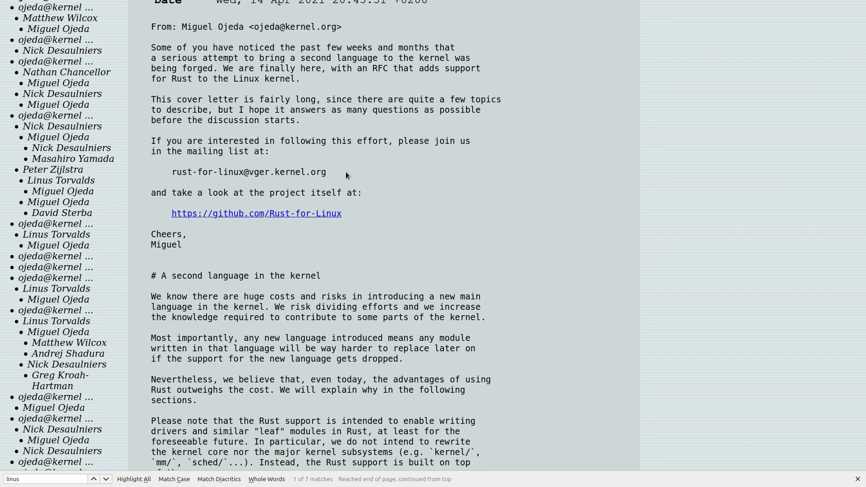
scroll(up, 3)
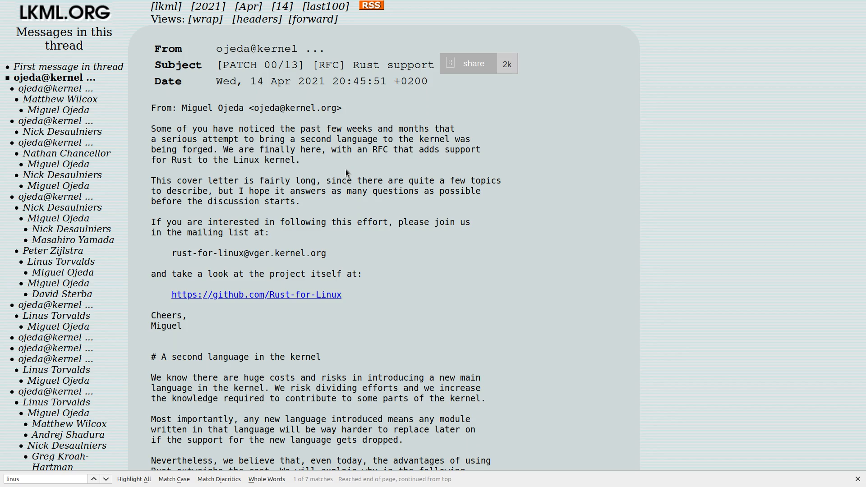
scroll(down, 3)
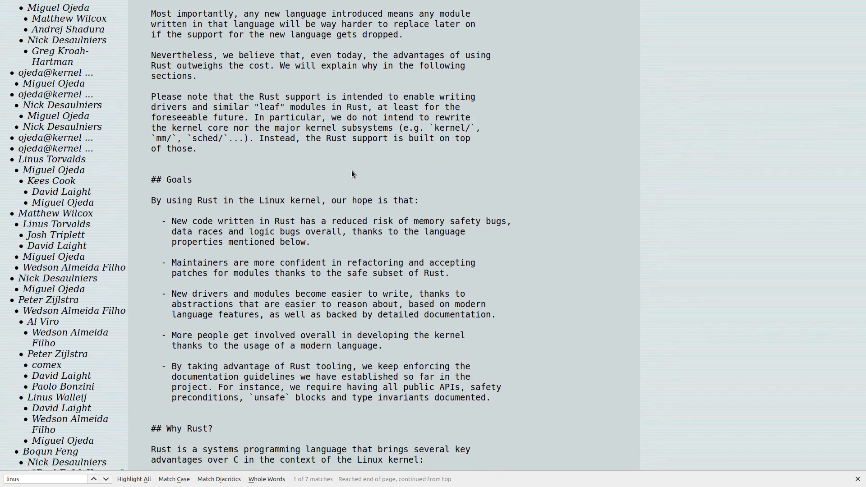
scroll(down, 3)
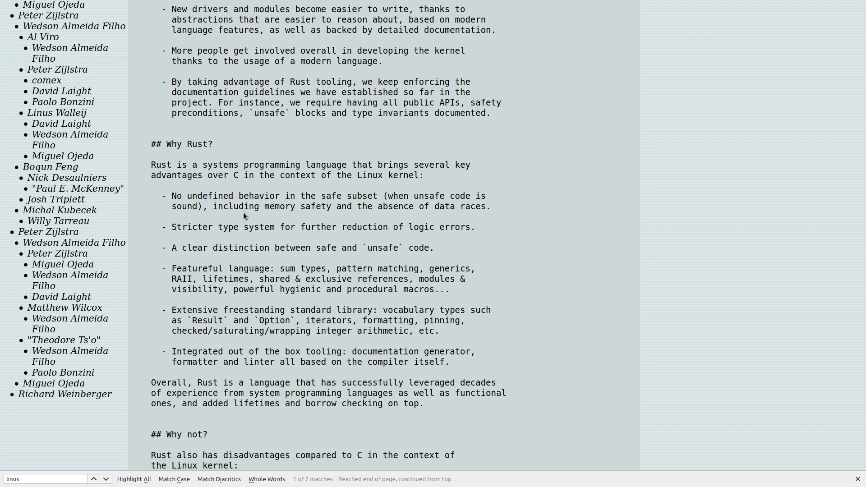
mouse_move(328, 225)
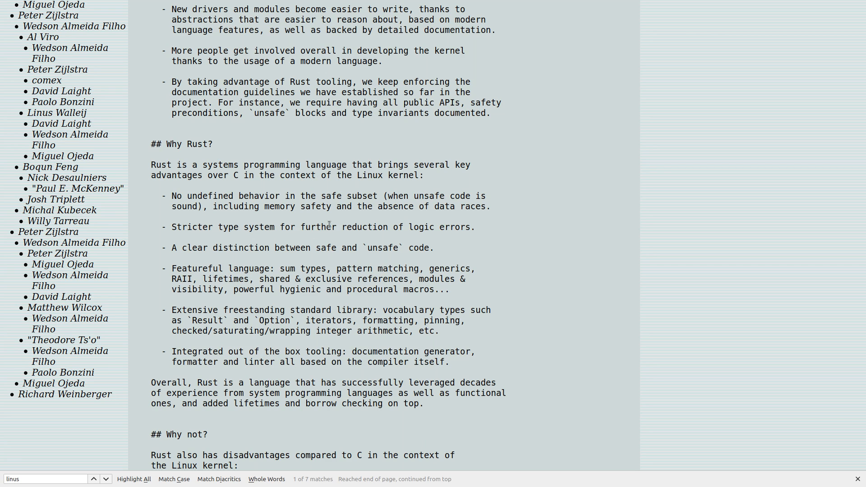
mouse_move(425, 227)
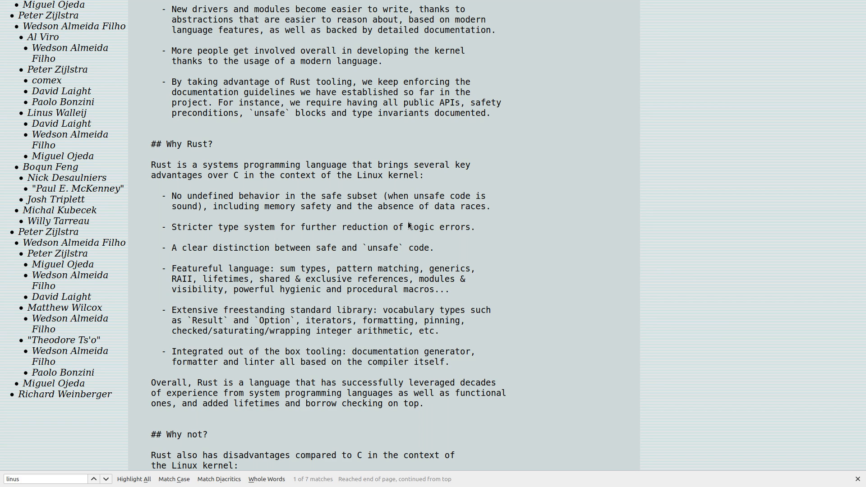
scroll(down, 3)
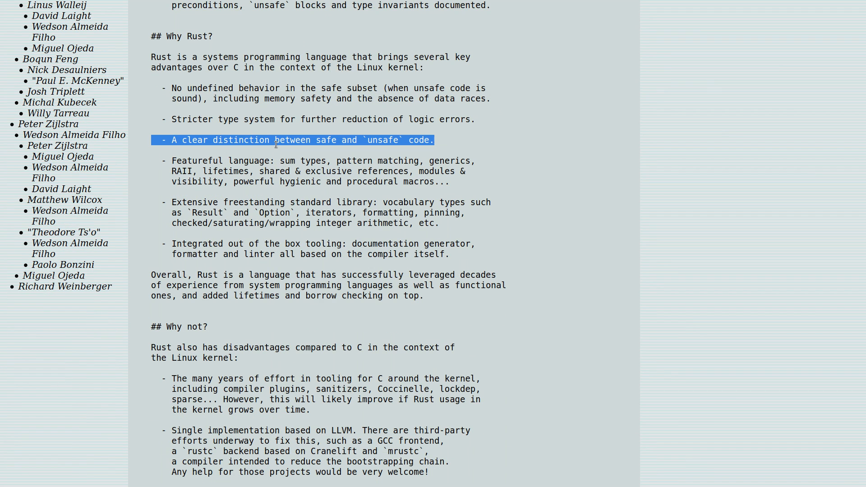
click(292, 139)
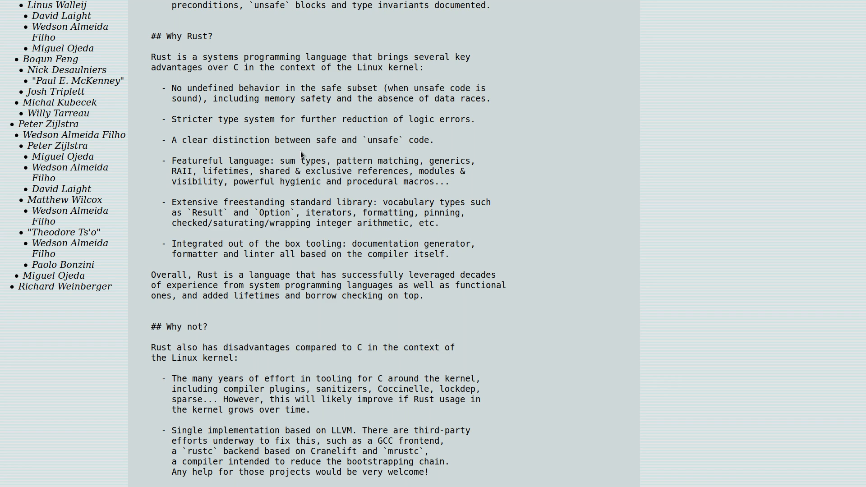
mouse_move(548, 180)
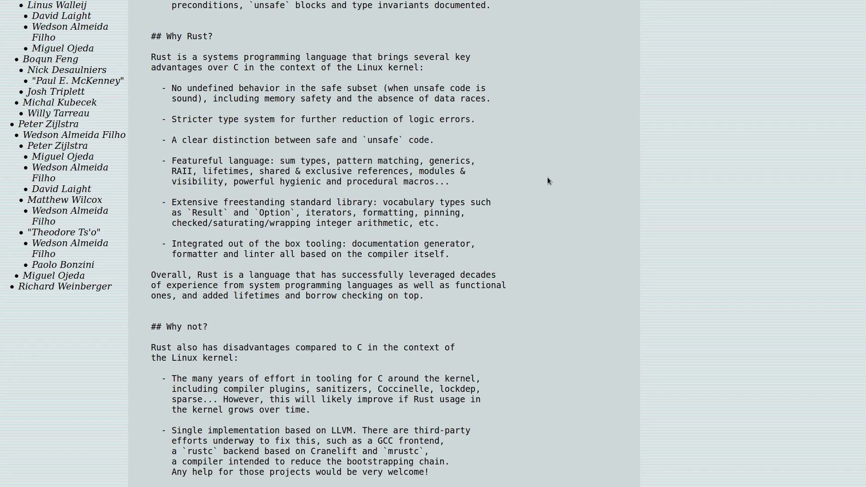
mouse_move(190, 138)
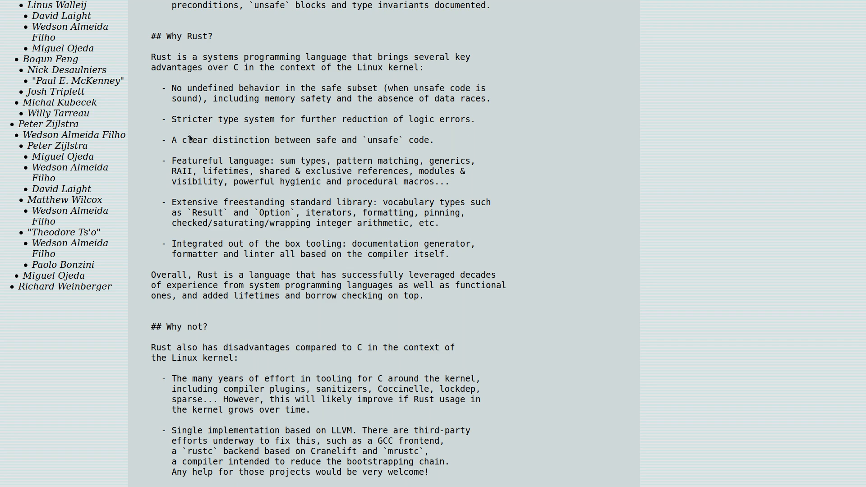
mouse_move(196, 161)
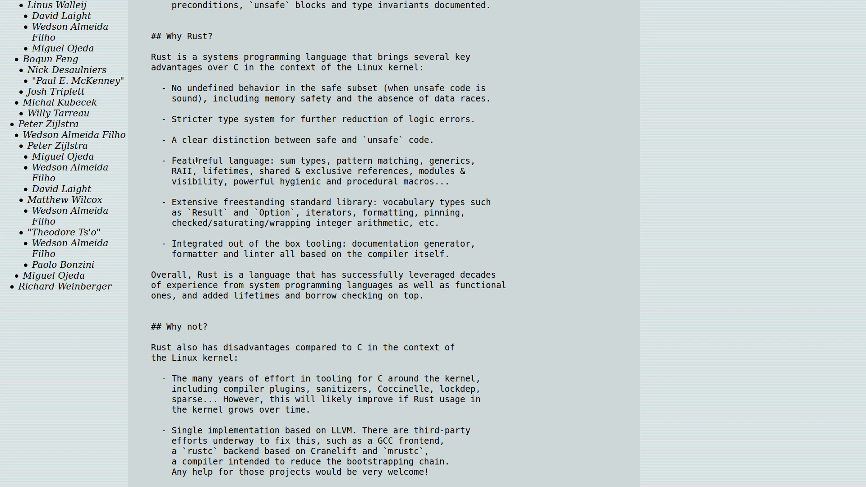
mouse_move(302, 159)
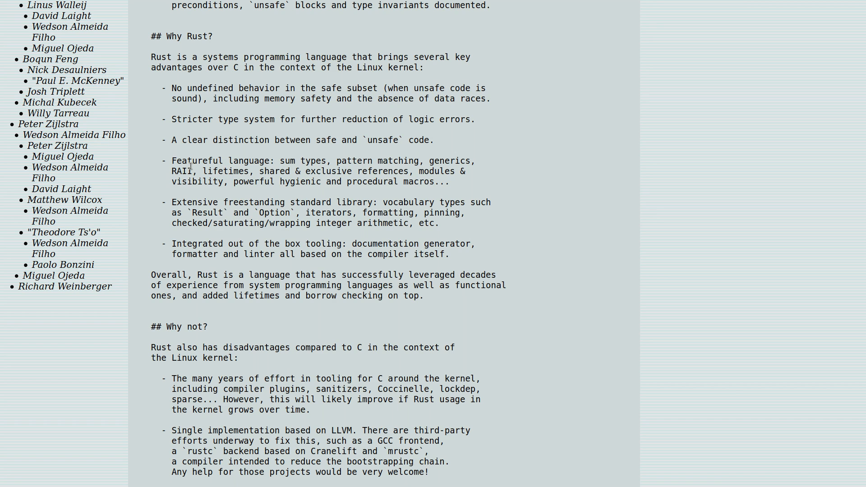
Scroll the RFC down to the '## Why not?' disadvantages section.
scroll(down, 3)
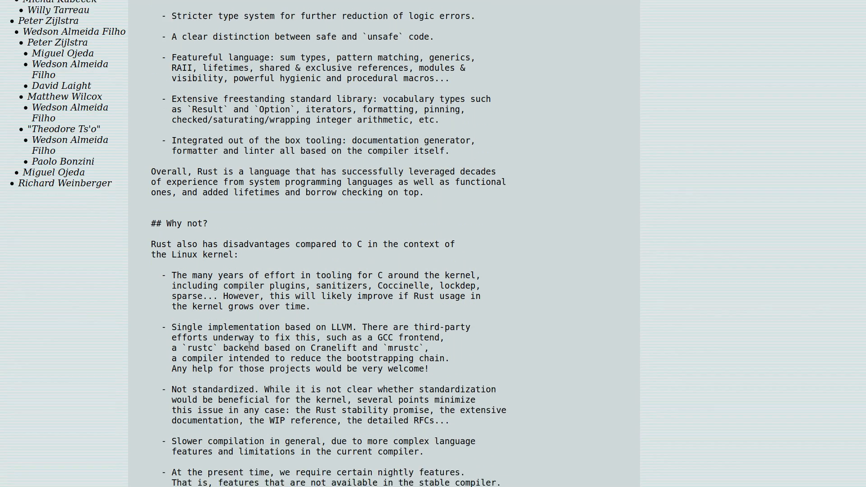
scroll(down, 3)
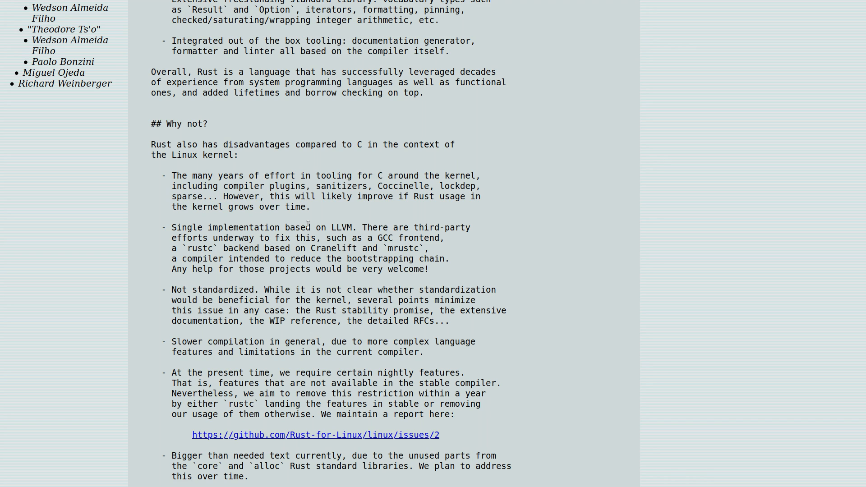
mouse_move(410, 259)
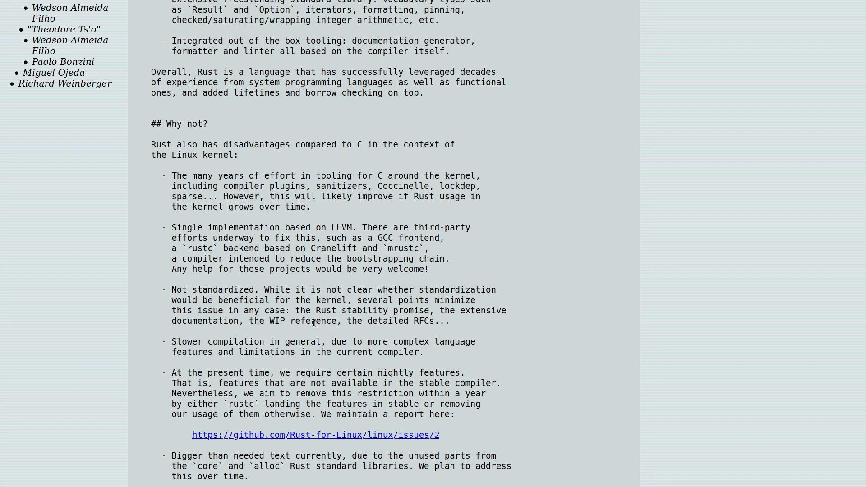
mouse_move(380, 306)
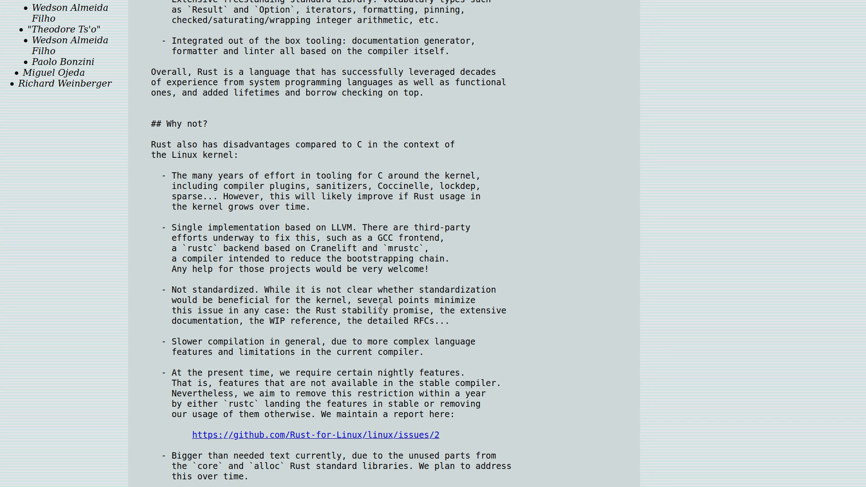
mouse_move(367, 301)
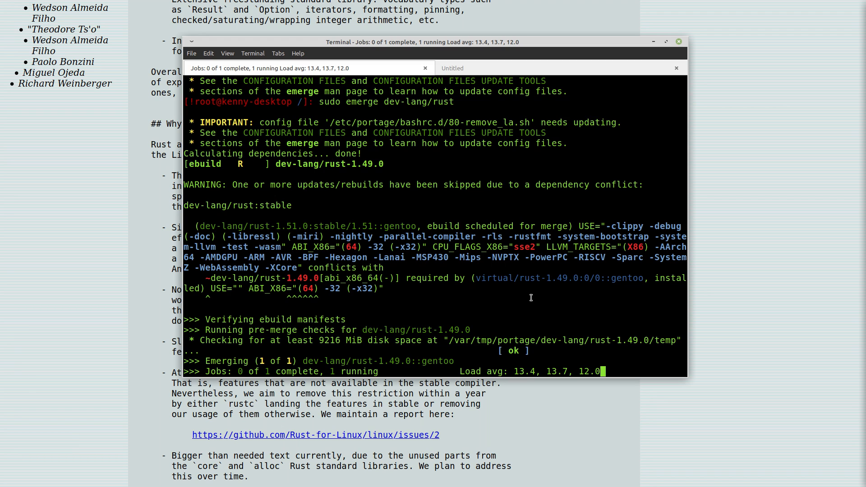
mouse_move(302, 362)
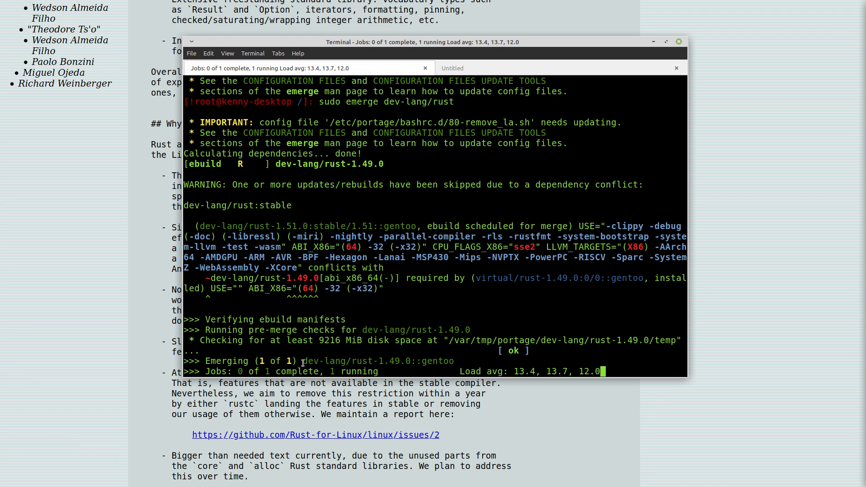
Check the rust-1.49.0 emerge output in Terminal, then minimize the window.
double_click(340, 361)
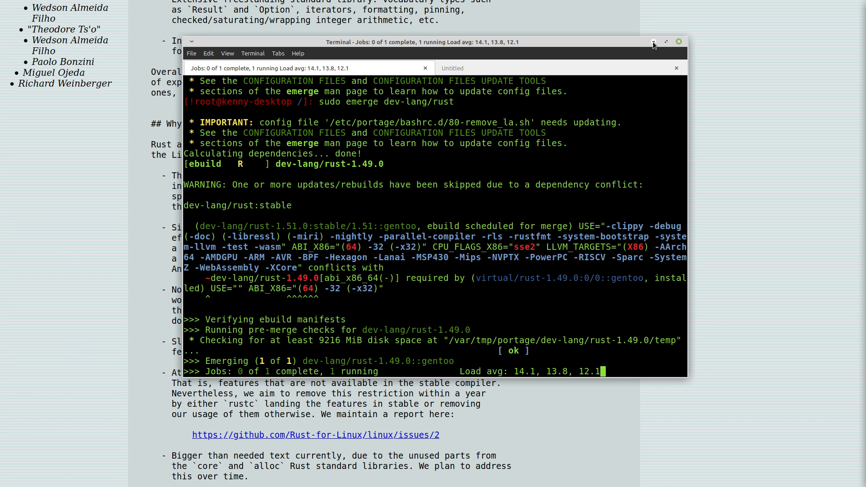
click(654, 42)
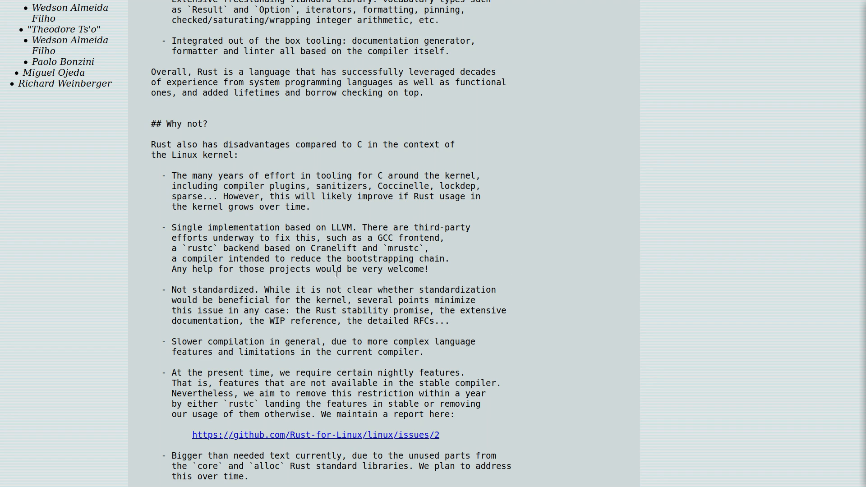
mouse_move(665, 255)
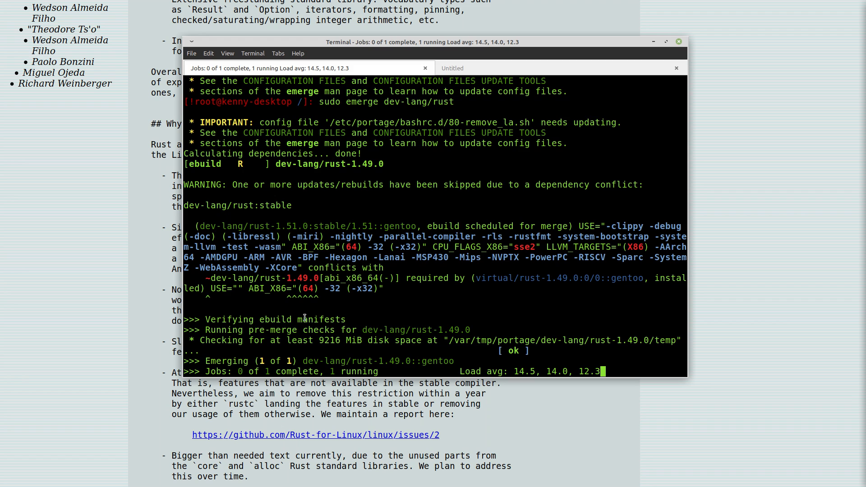
mouse_move(318, 340)
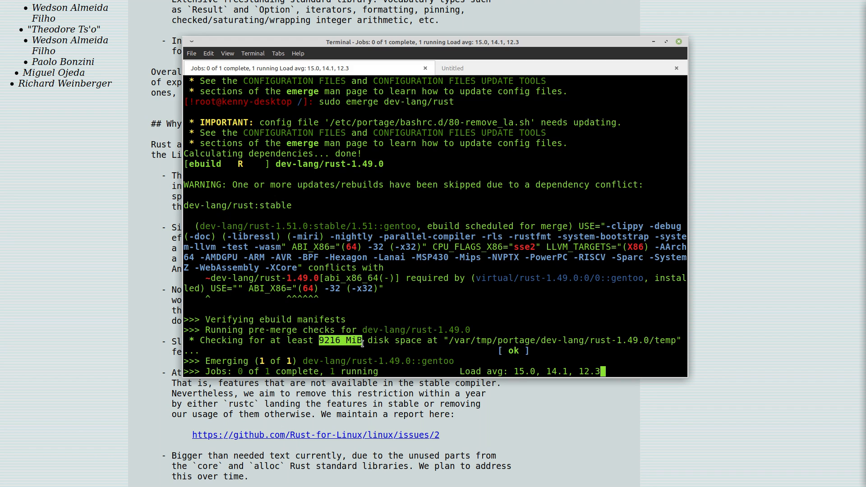
Select the 9216 MiB disk-space check line in the Terminal emerge output.
click(340, 340)
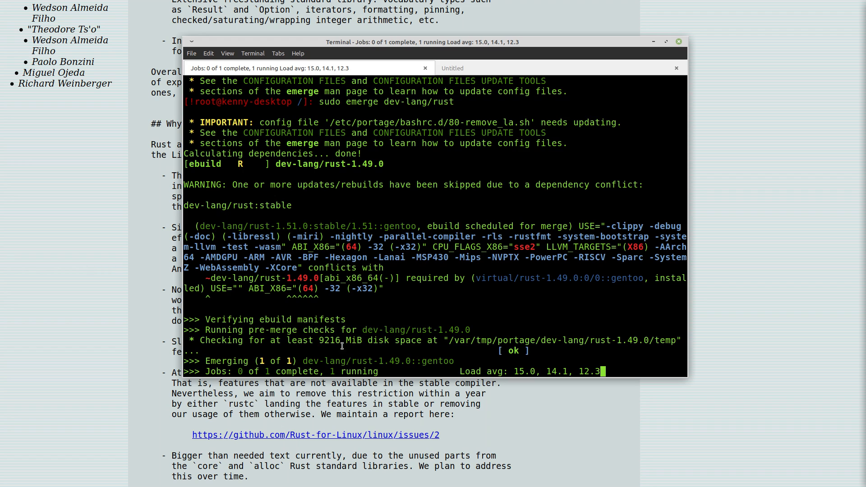
mouse_move(369, 333)
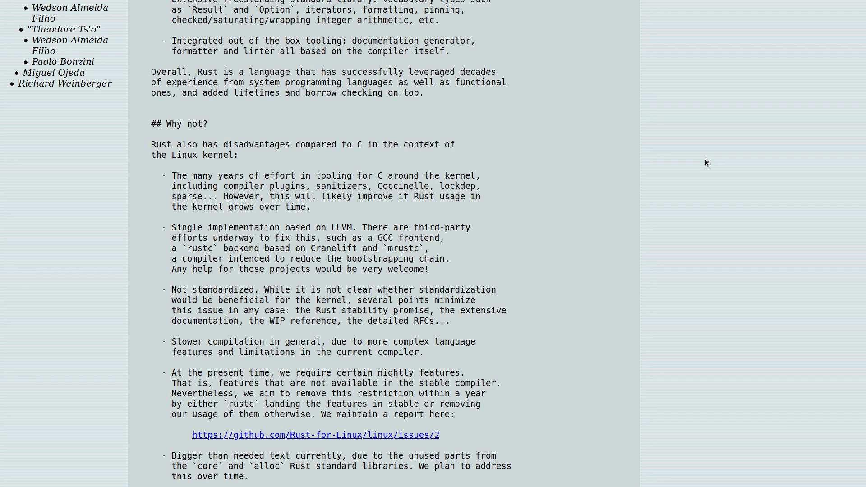
mouse_move(670, 159)
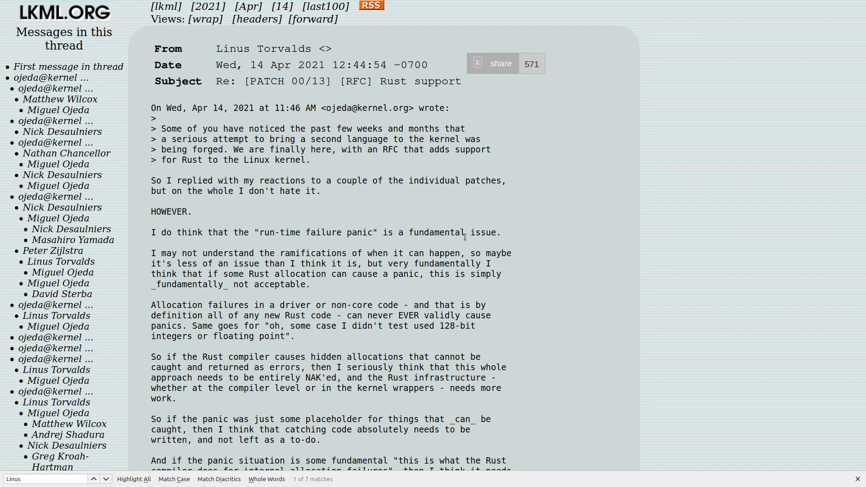
mouse_move(434, 250)
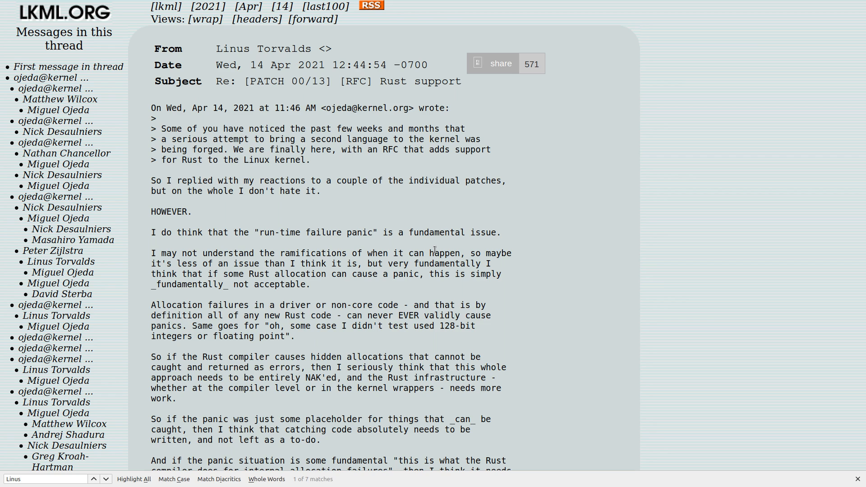
mouse_move(366, 243)
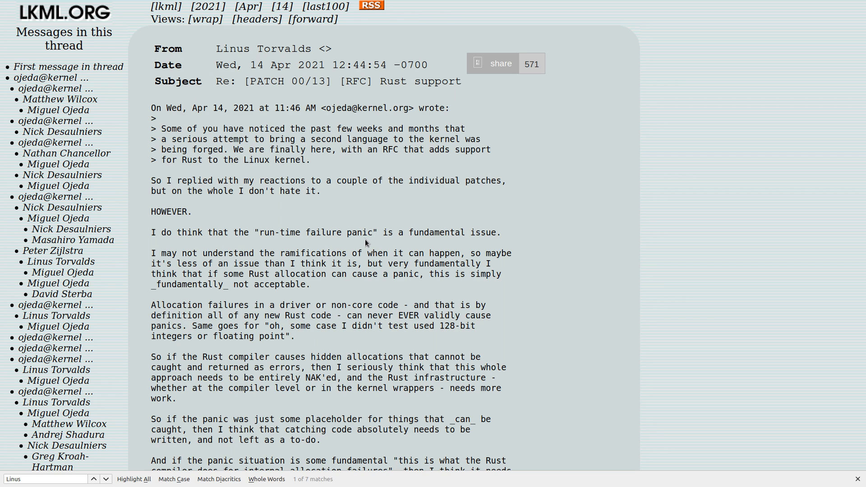
mouse_move(353, 217)
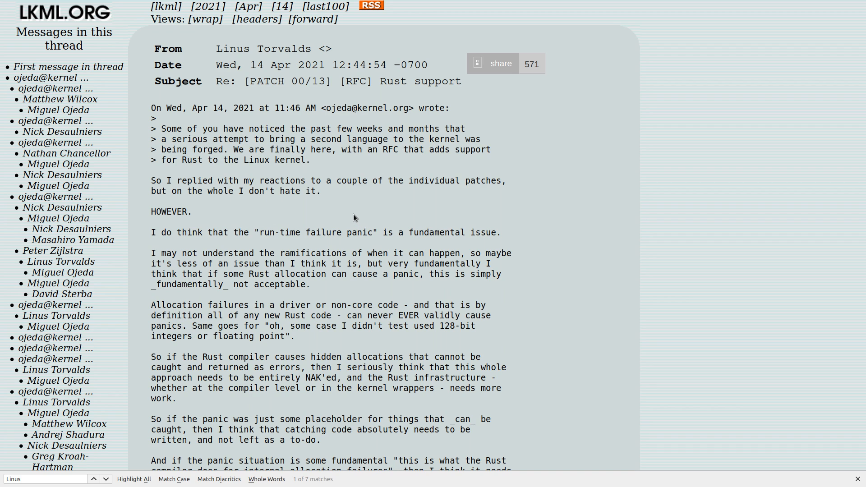
mouse_move(442, 174)
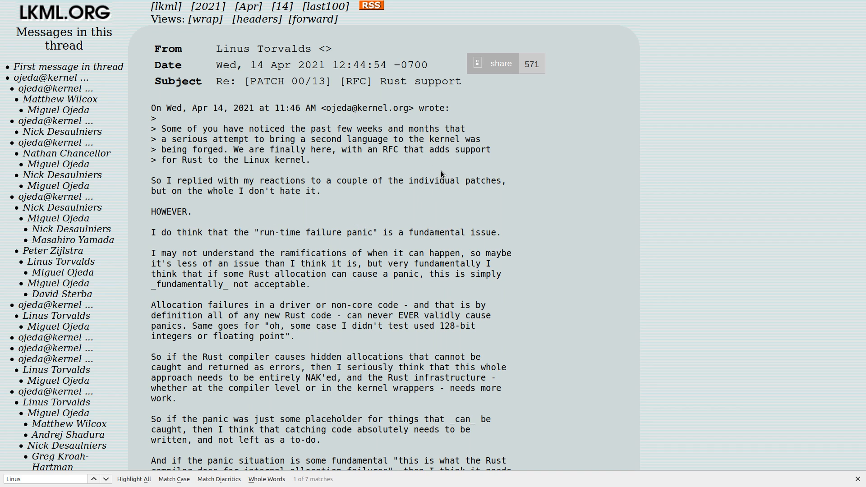
mouse_move(172, 195)
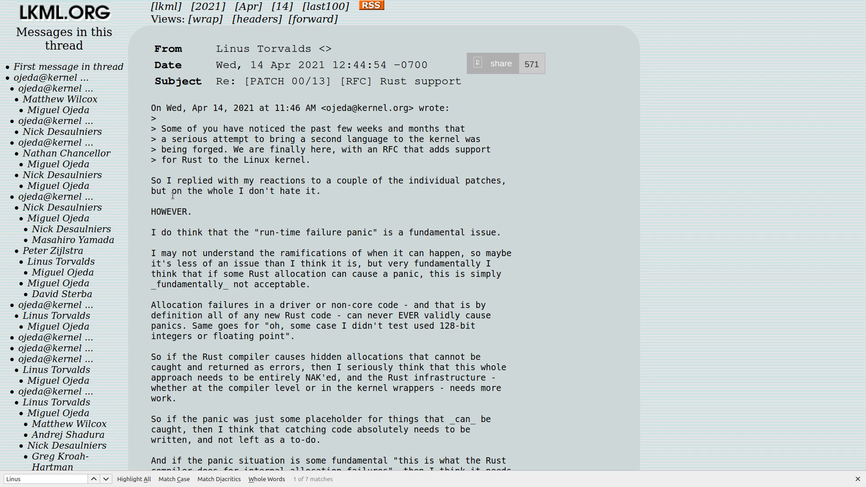
drag(207, 191, 307, 191)
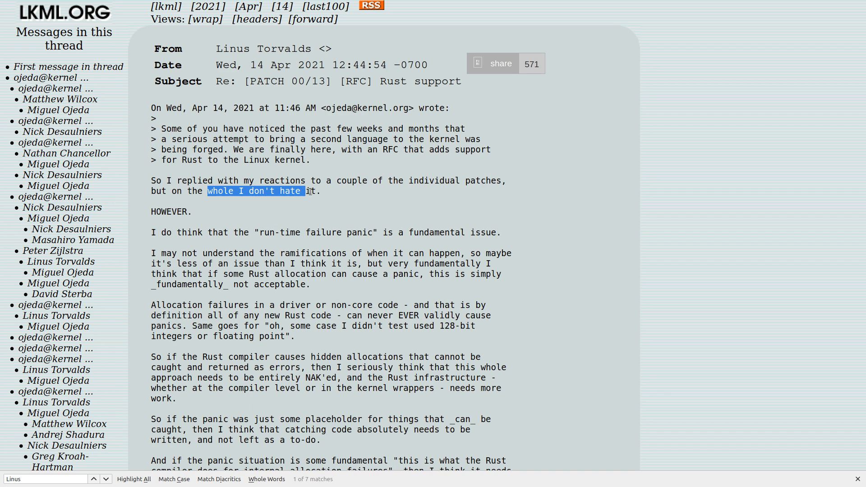
click(331, 197)
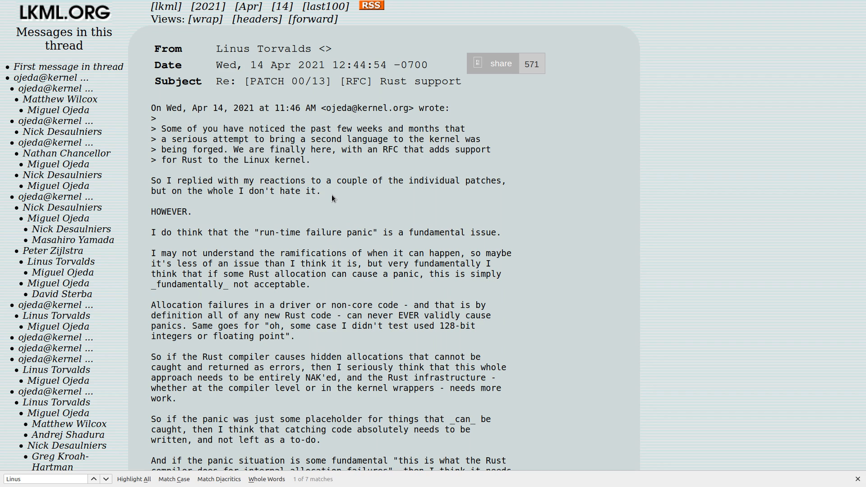